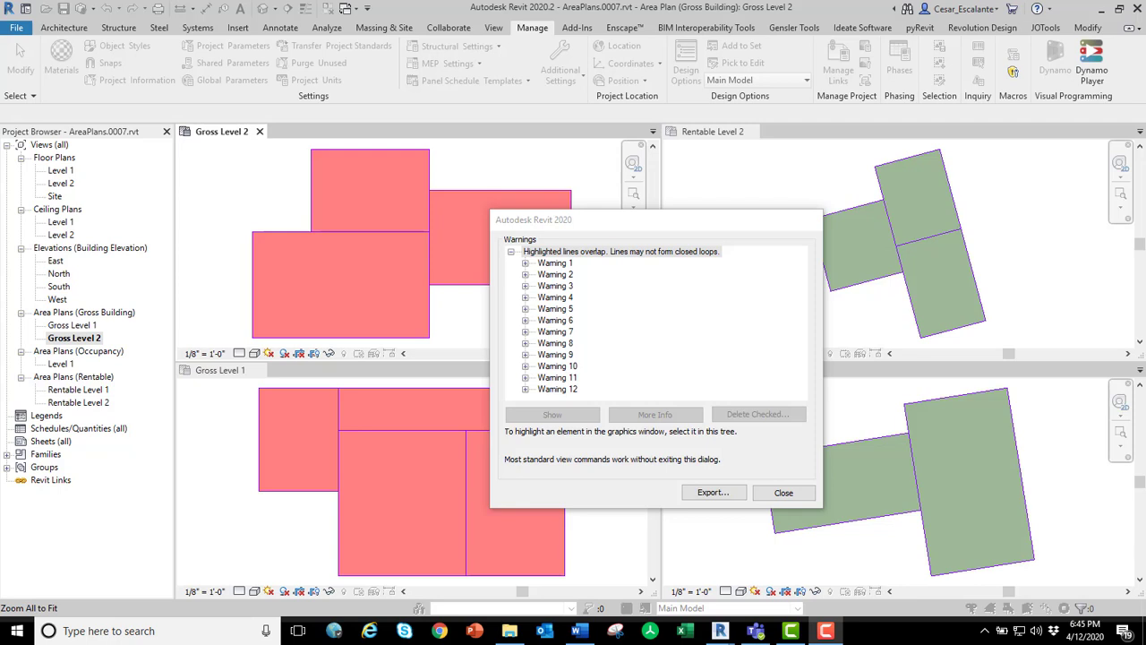
mouse_move(588, 262)
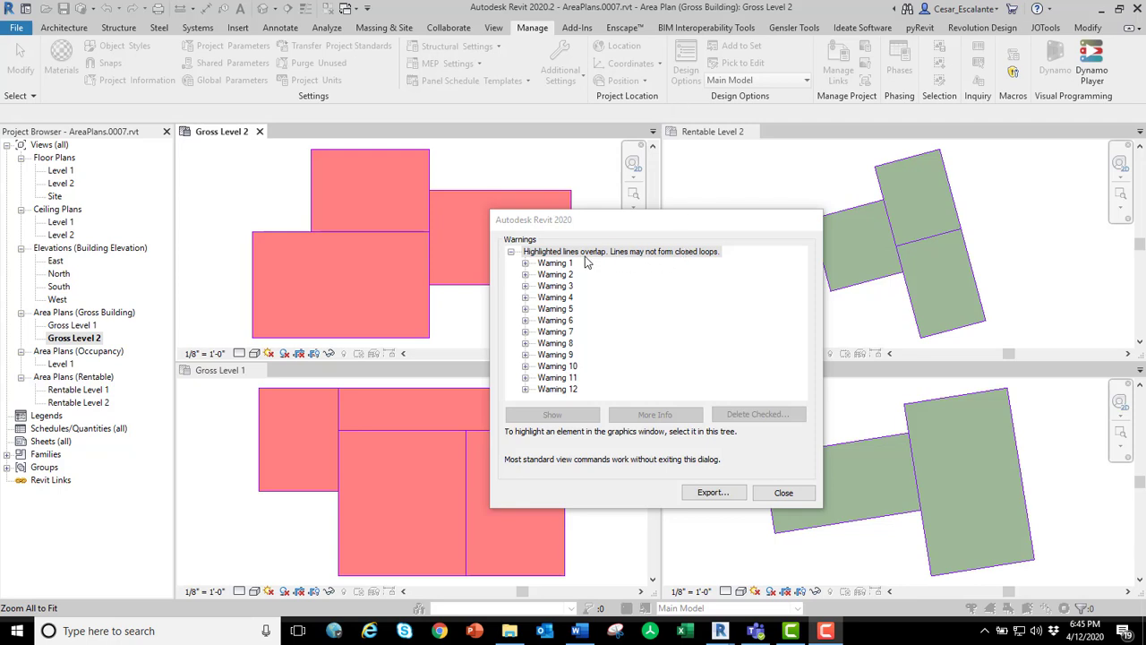
Review the overlapping-lines warning group, then dismiss the warnings list
left_click(527, 262)
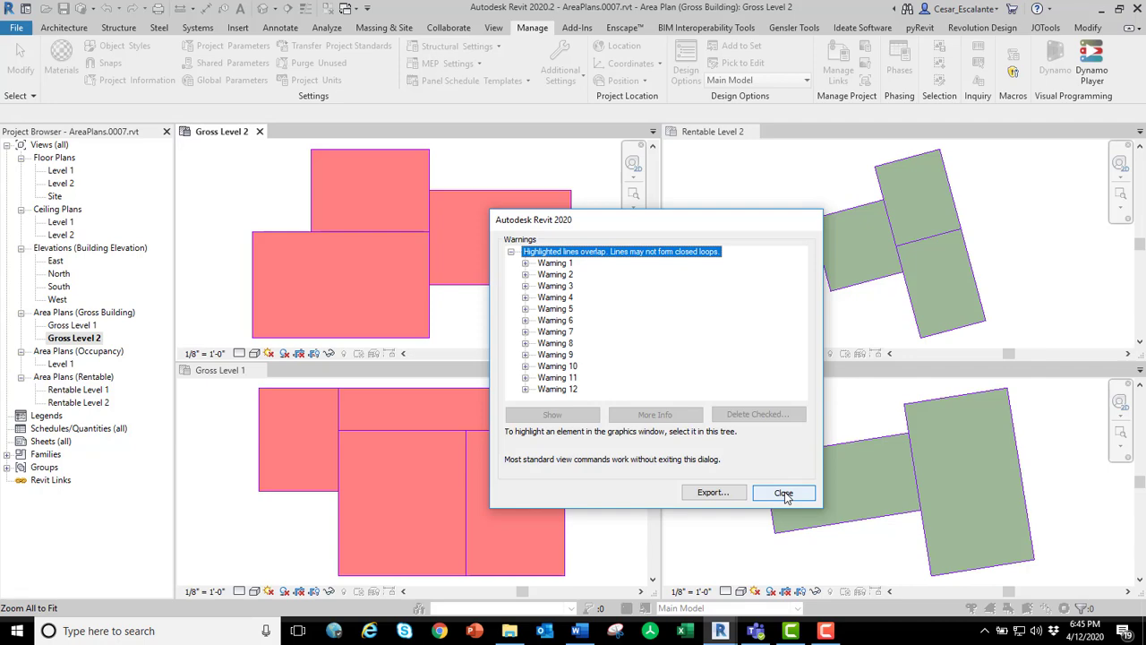
left_click(783, 493)
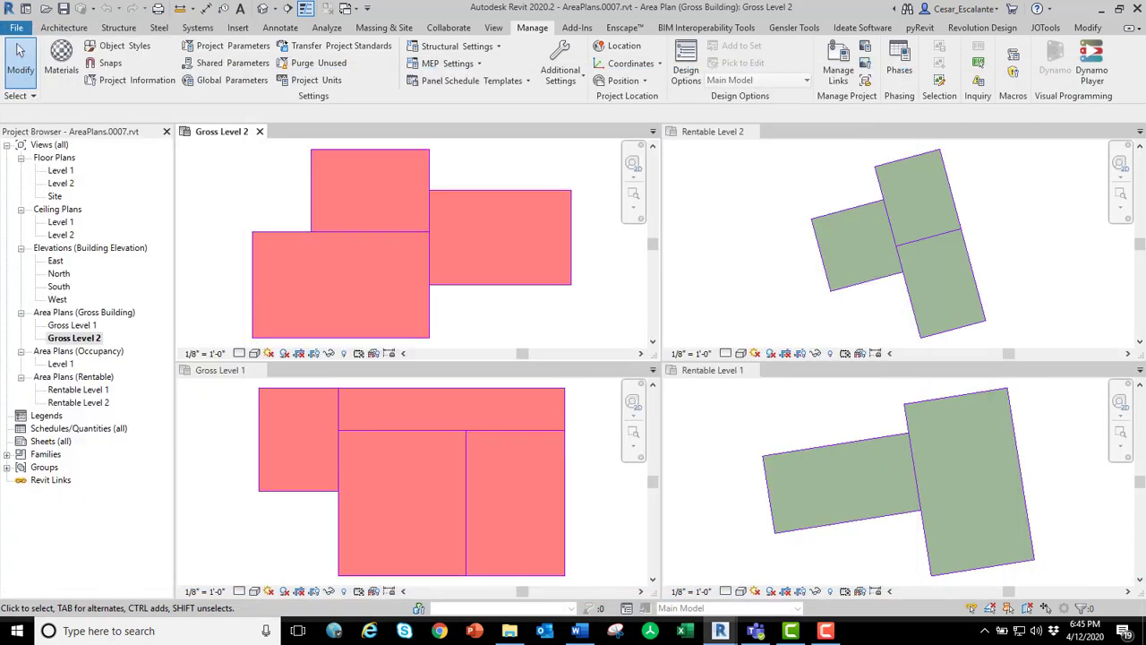
mouse_move(667, 376)
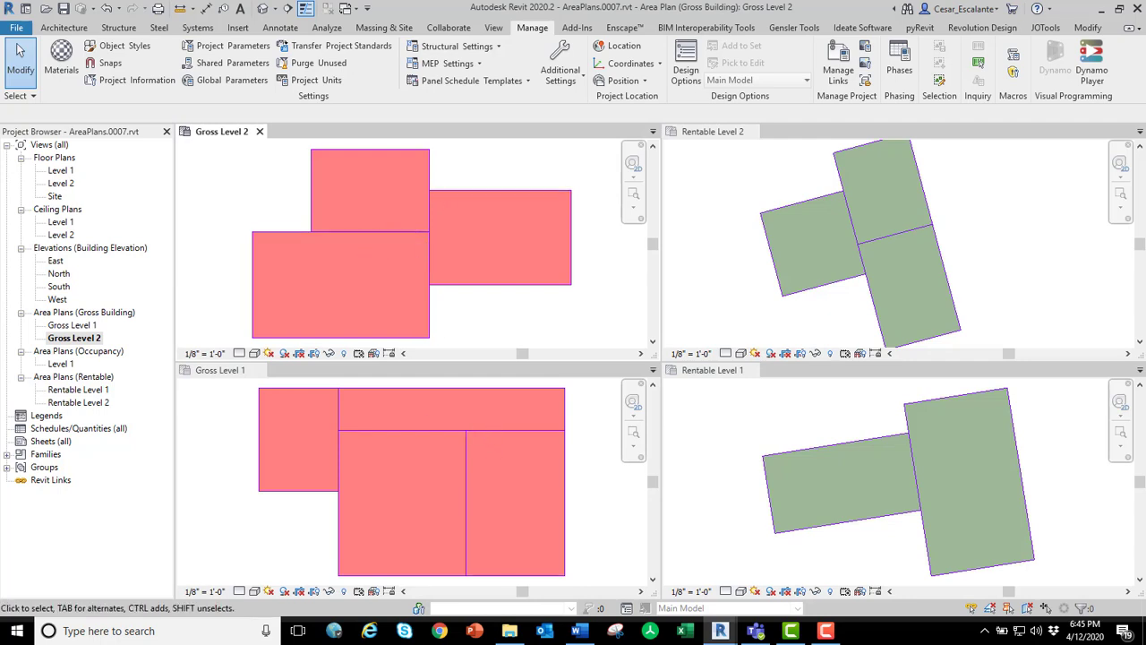
Launch Dynamo full-screen with the FixAreaOverlappingBoundaries graph at its warning-filtering group
left_click(1055, 57)
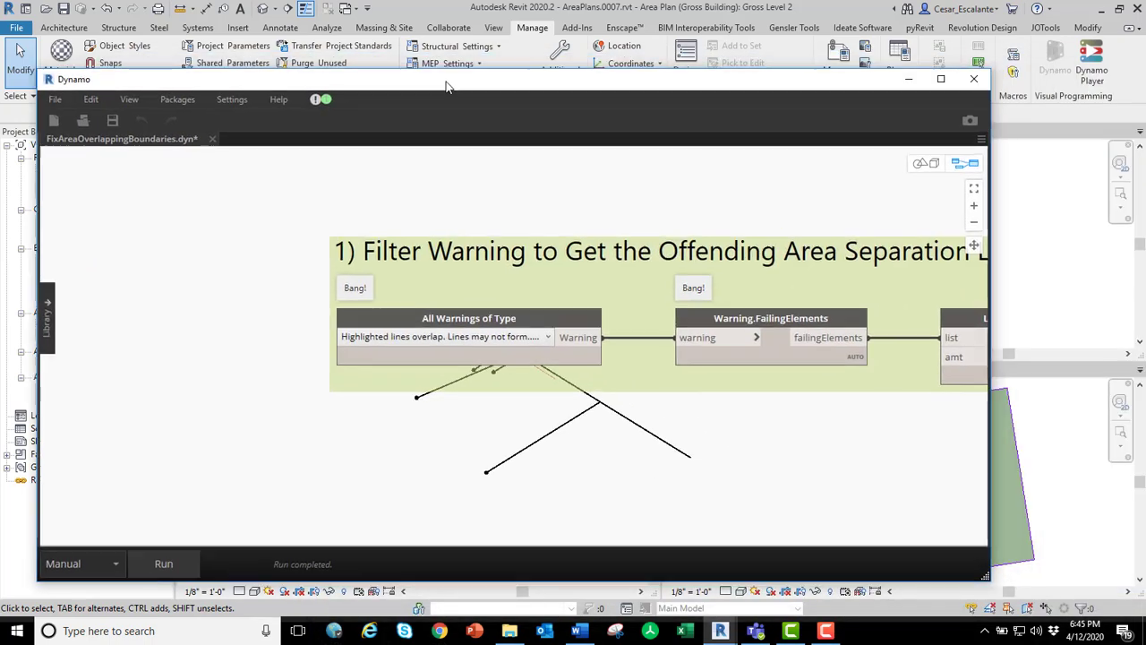
left_click(943, 79)
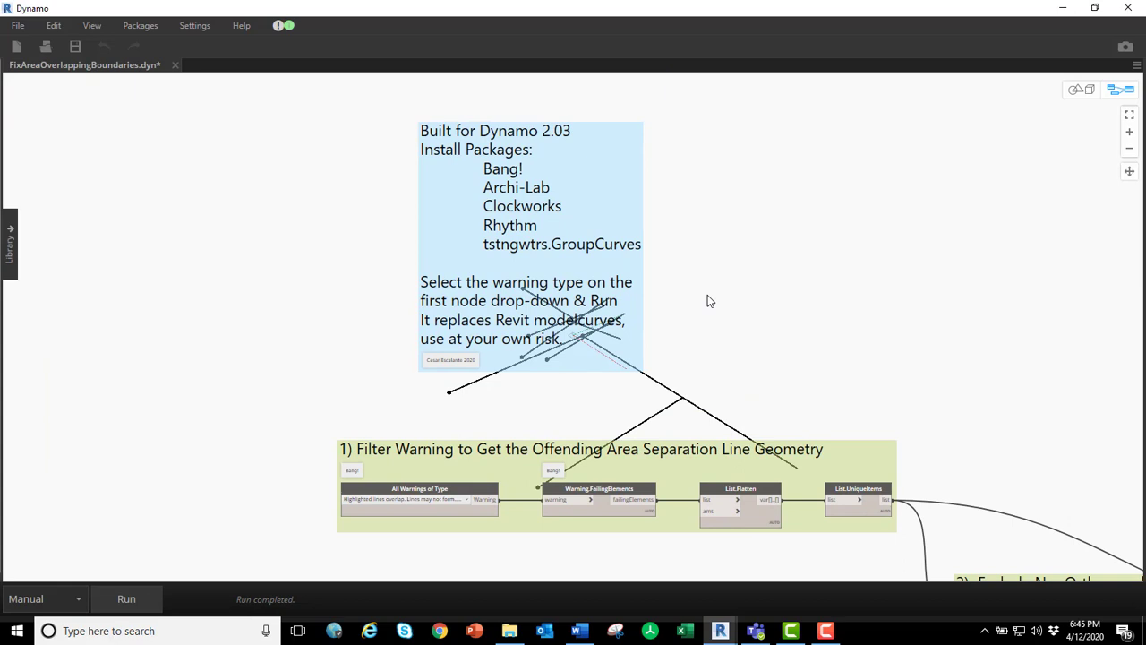
mouse_move(526, 258)
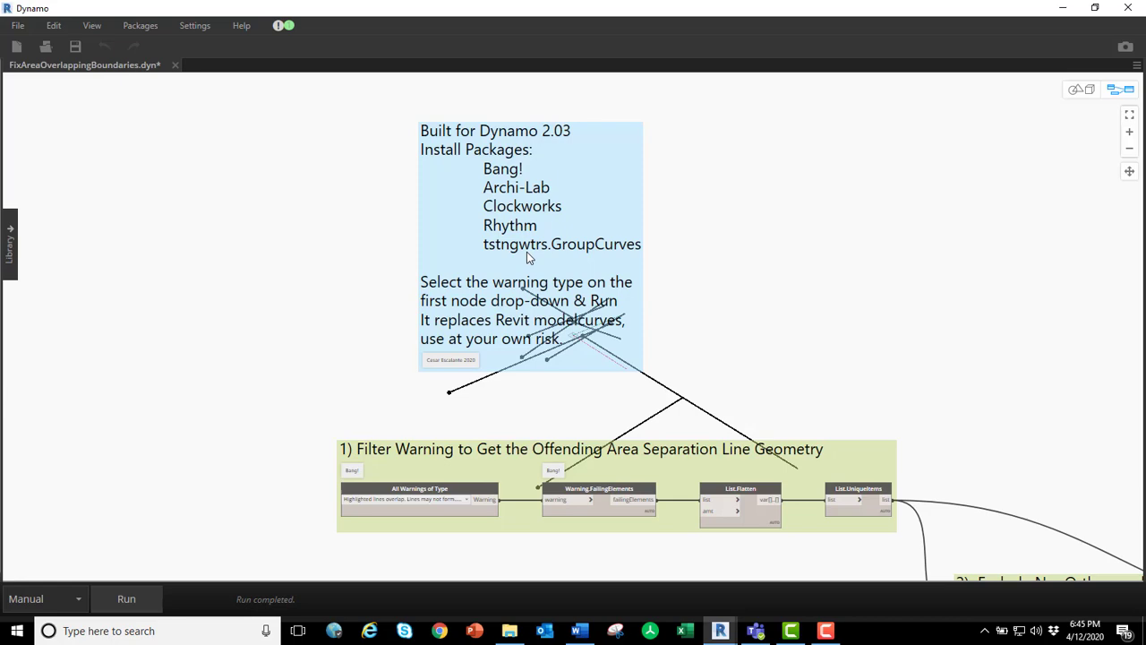
mouse_move(516, 258)
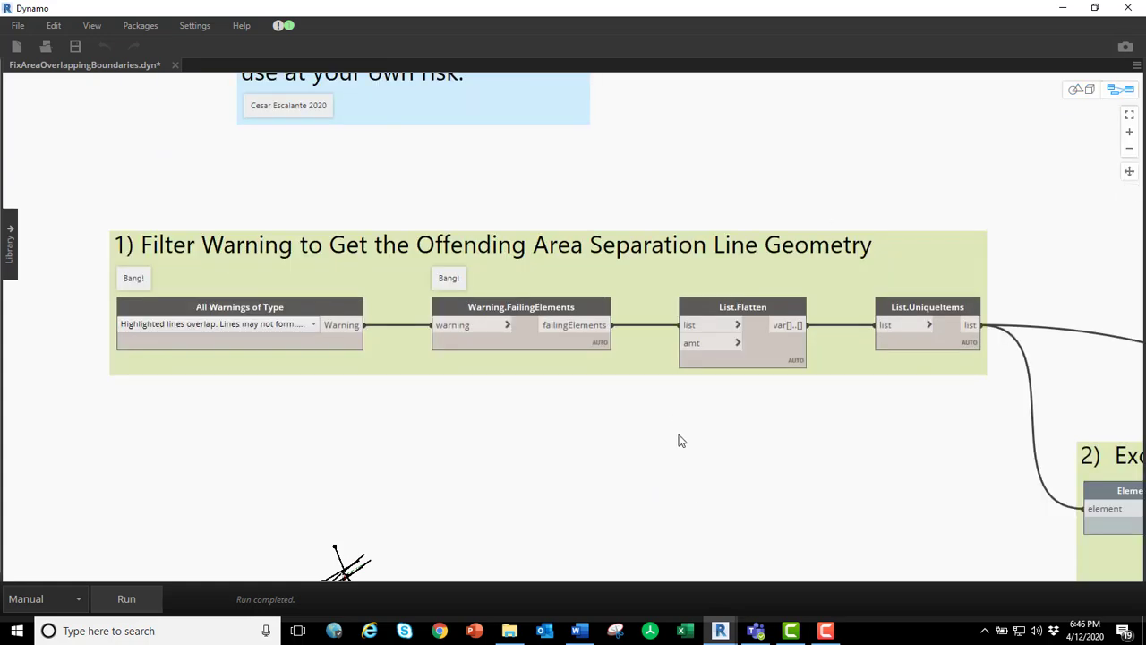
mouse_move(690, 439)
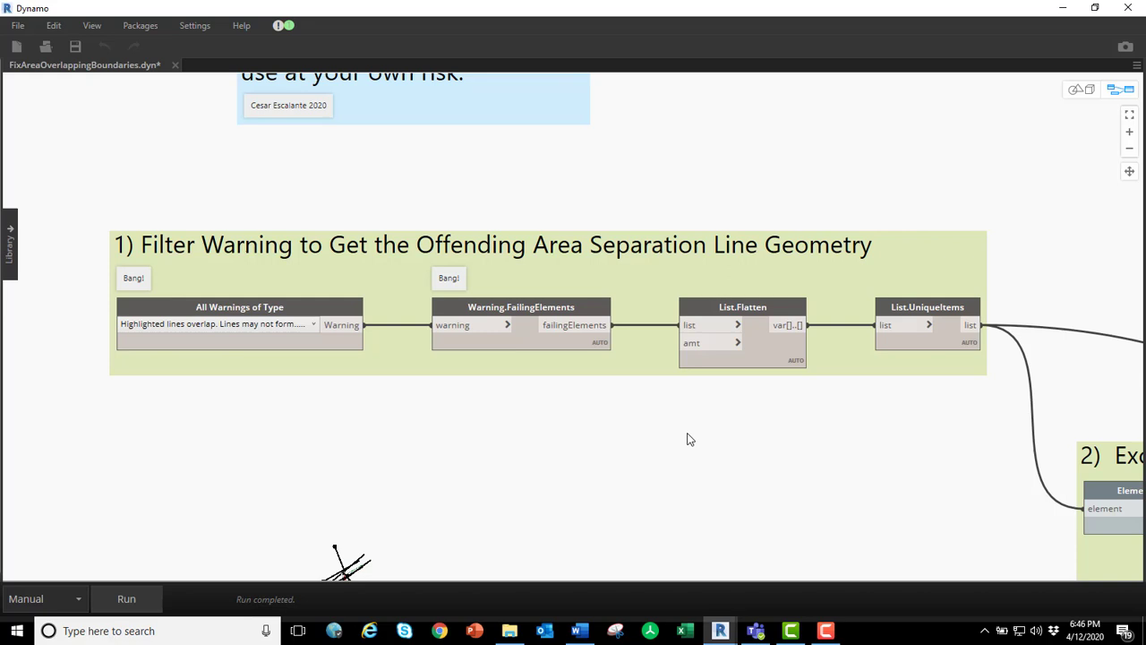
left_click(215, 322)
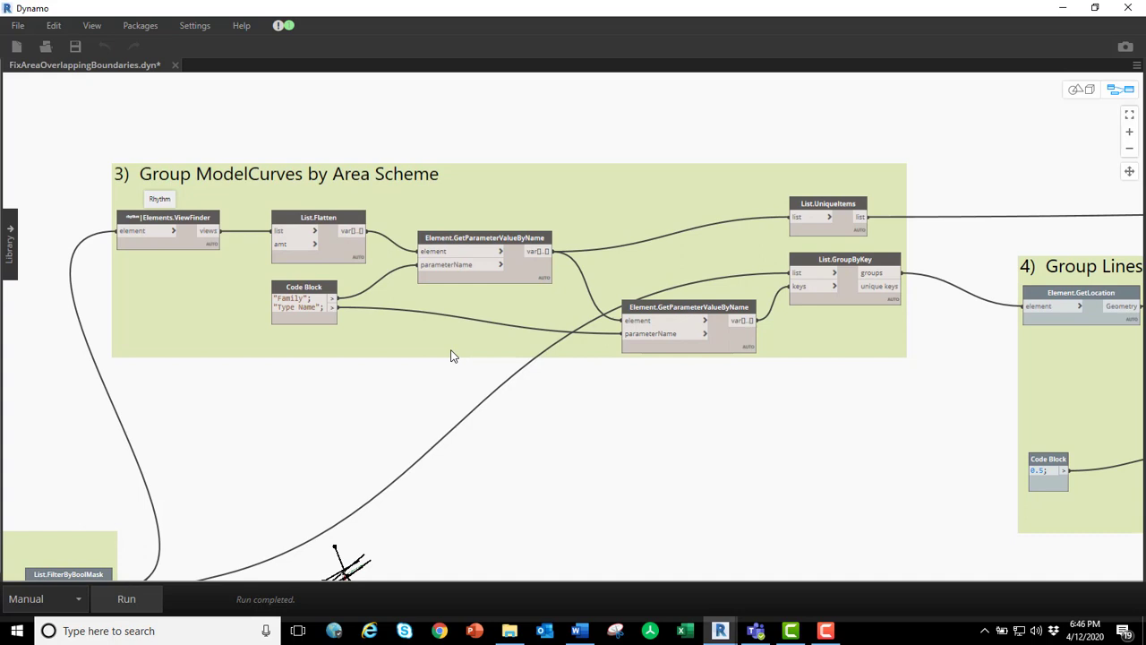
mouse_move(449, 355)
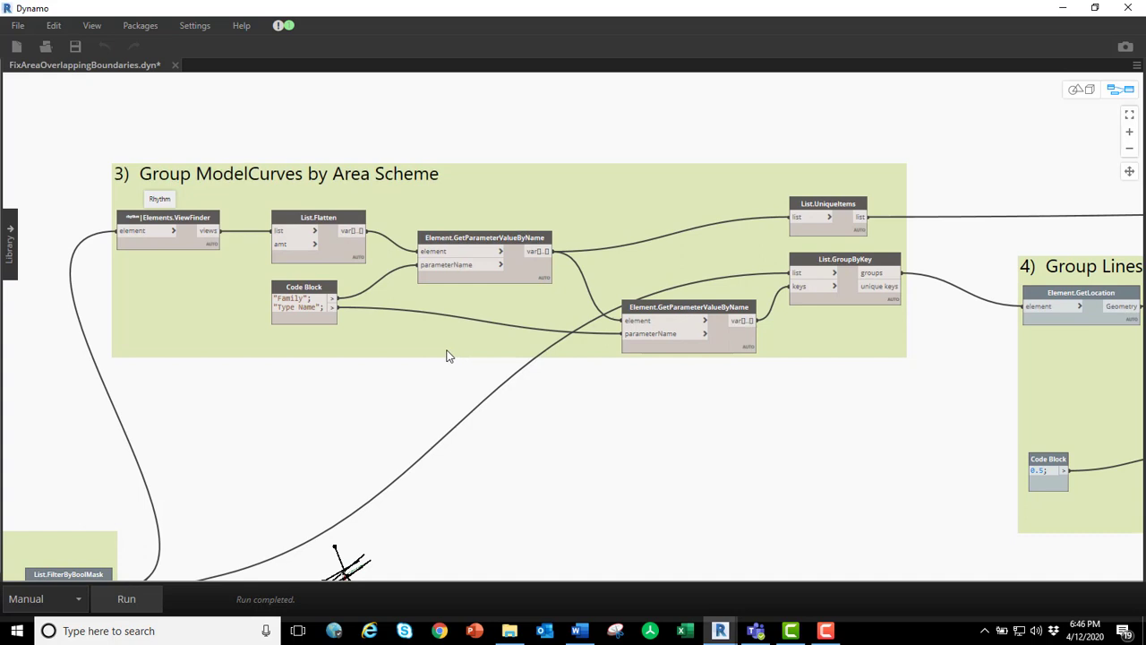
mouse_move(802, 385)
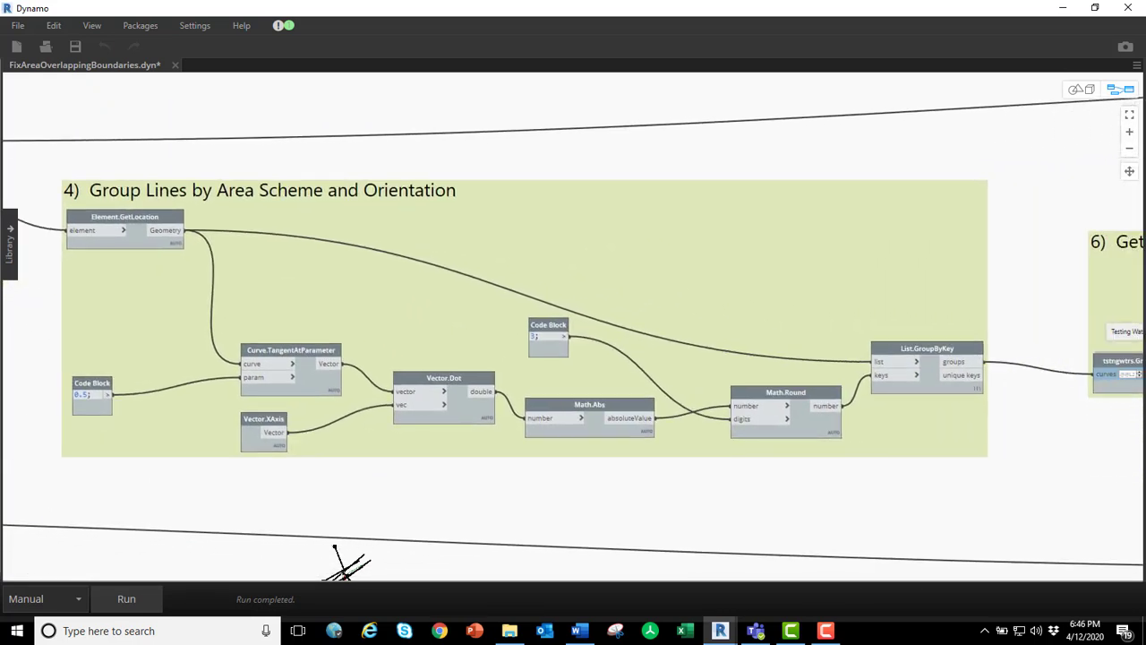
mouse_move(1003, 429)
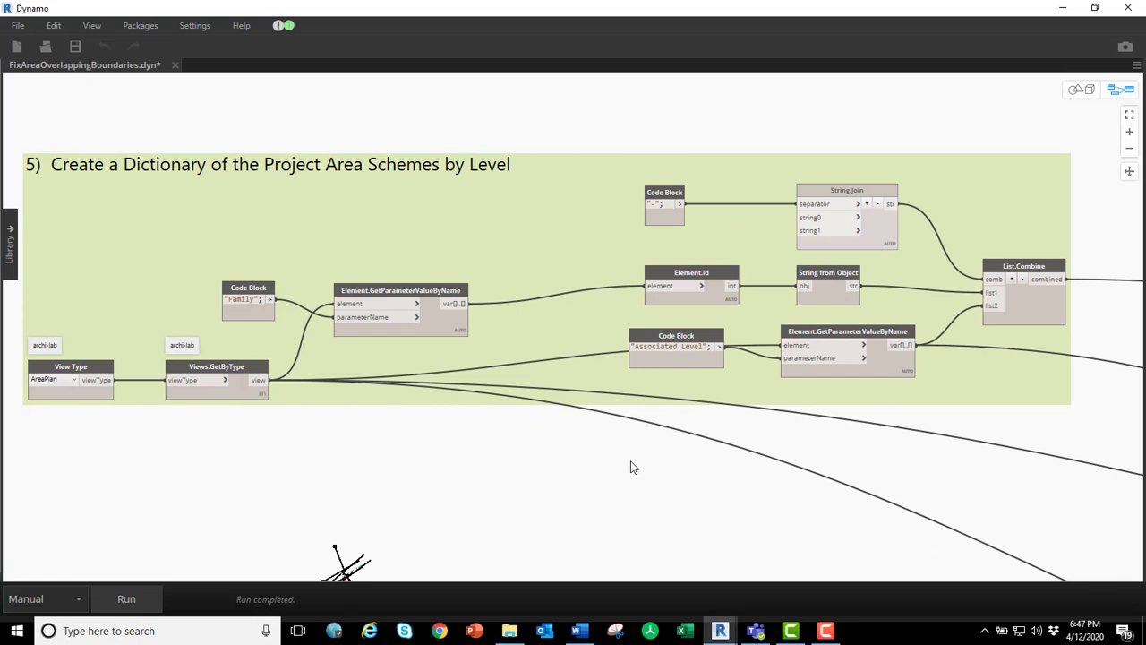
mouse_move(682, 465)
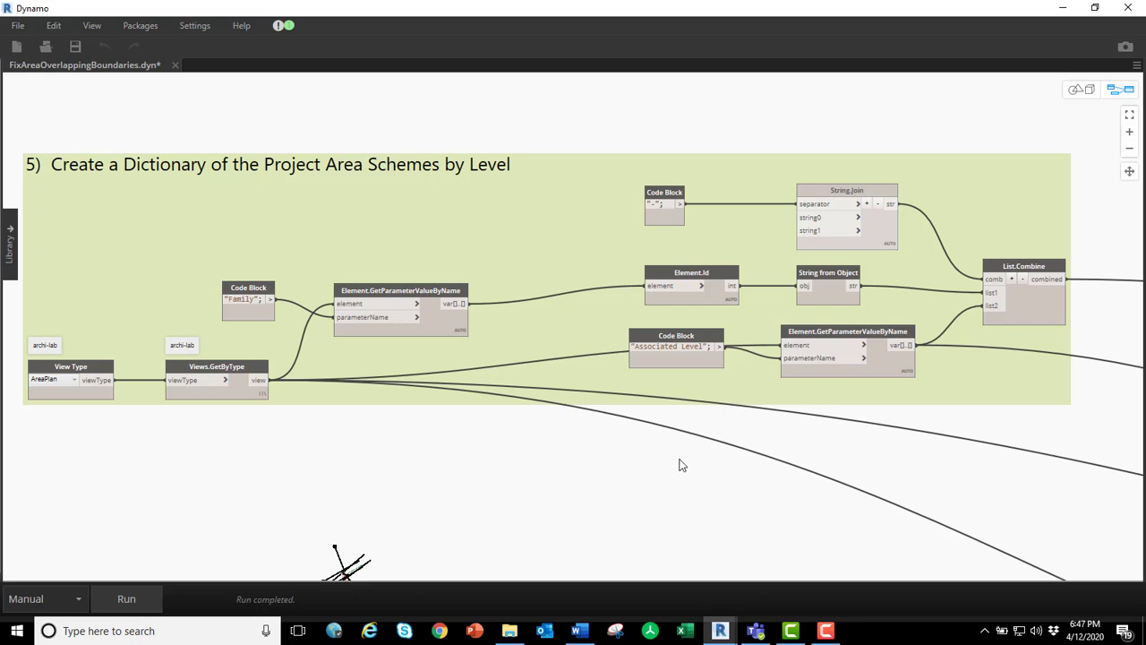
mouse_move(677, 460)
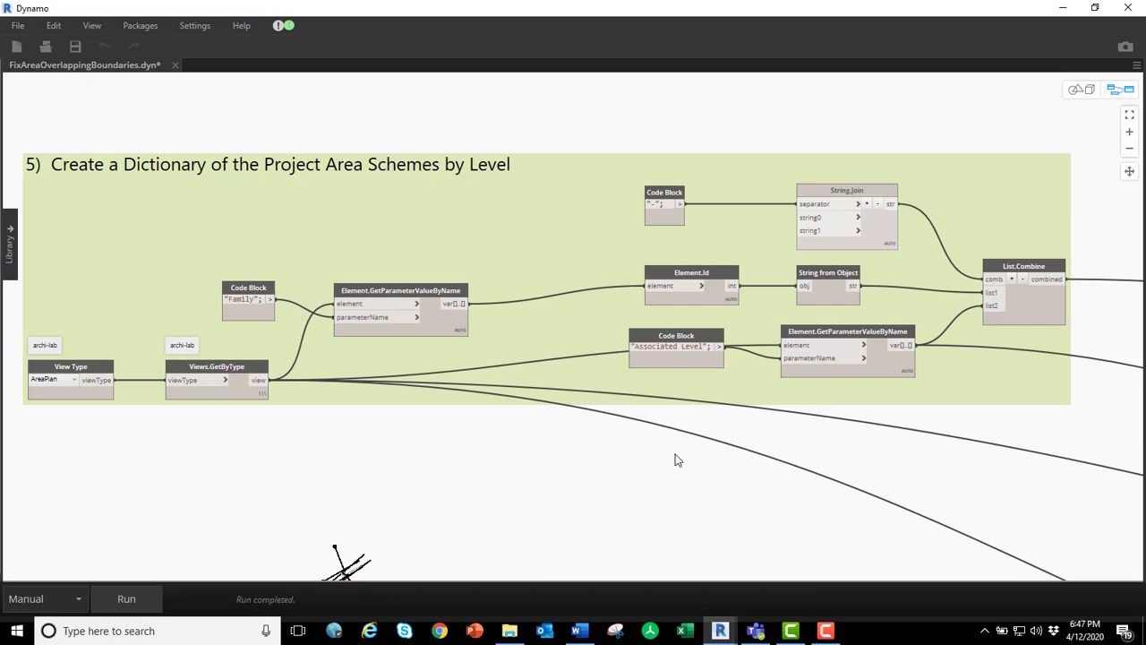
mouse_move(1084, 244)
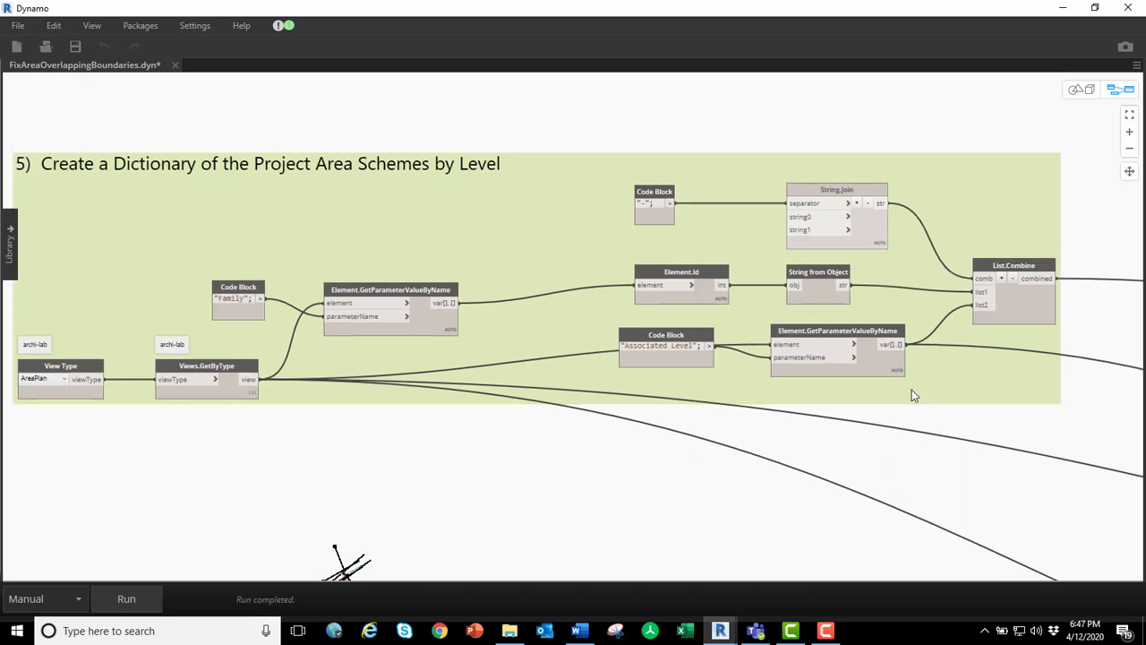
scroll("down", 3)
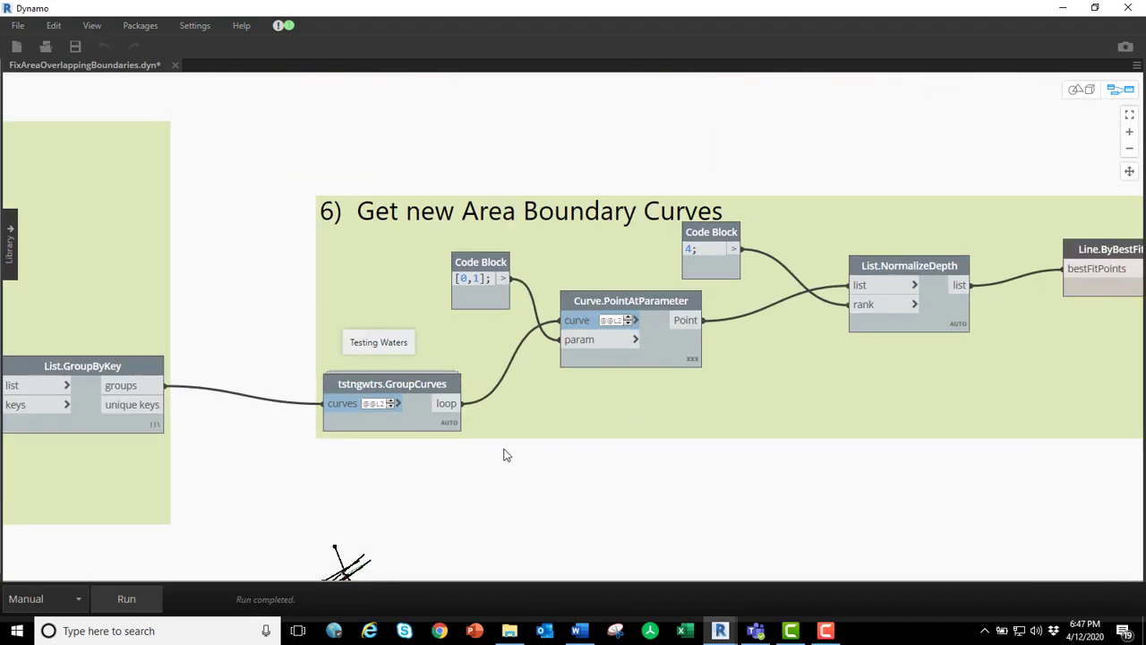
mouse_move(372, 449)
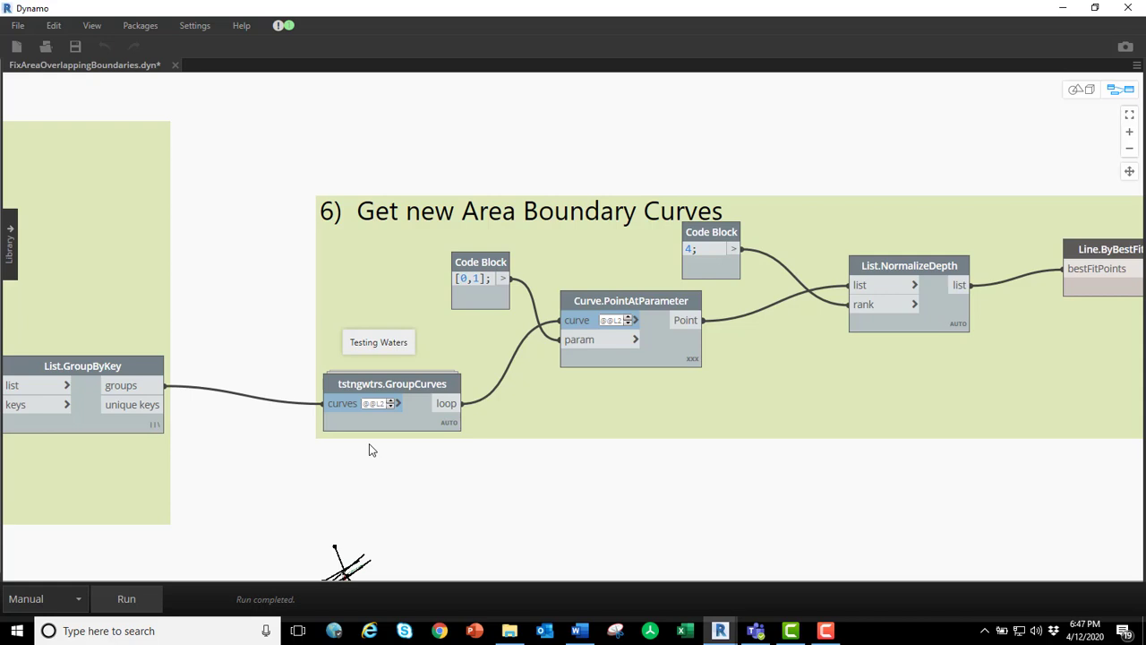
mouse_move(215, 545)
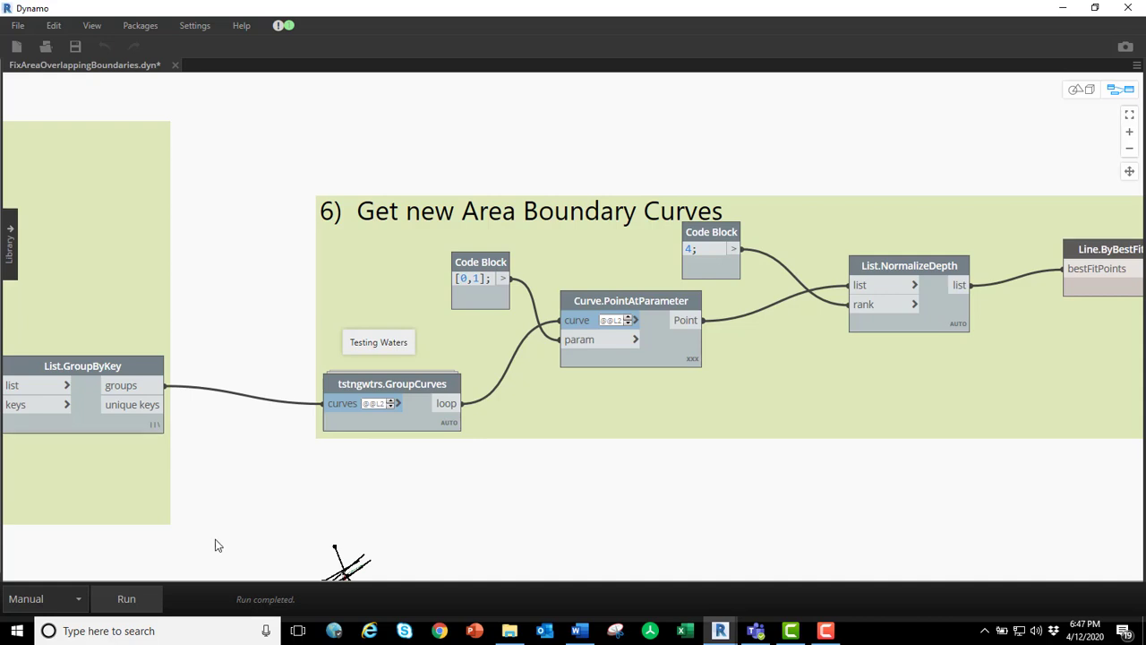
mouse_move(552, 480)
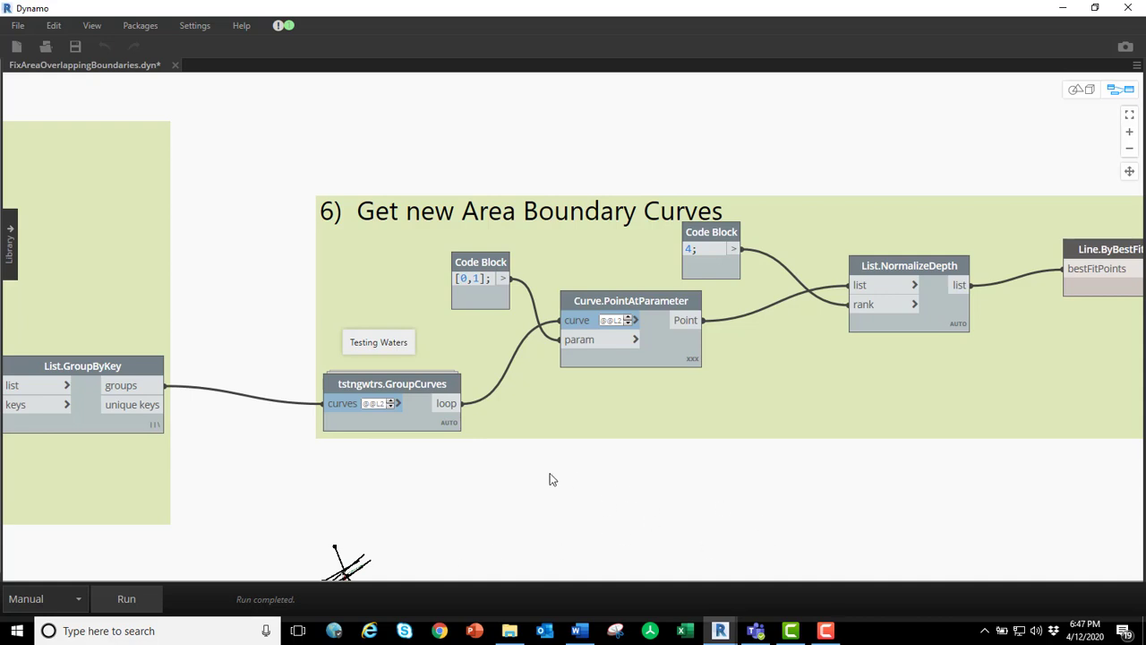
left_click_drag(552, 480, 614, 487)
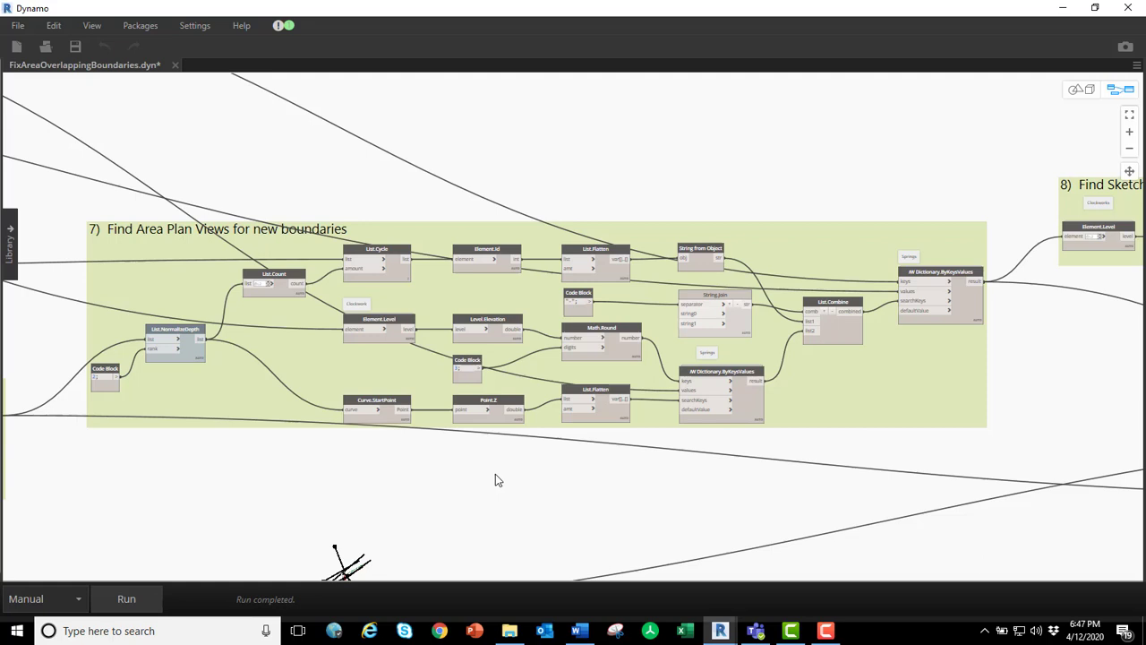
mouse_move(523, 458)
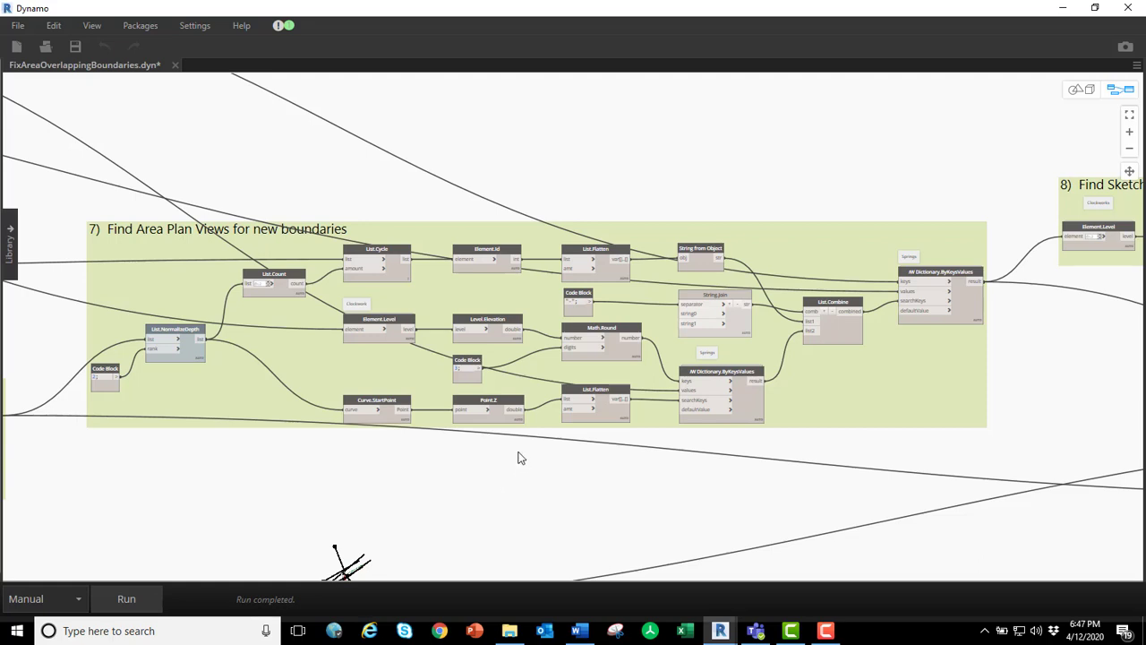
mouse_move(491, 460)
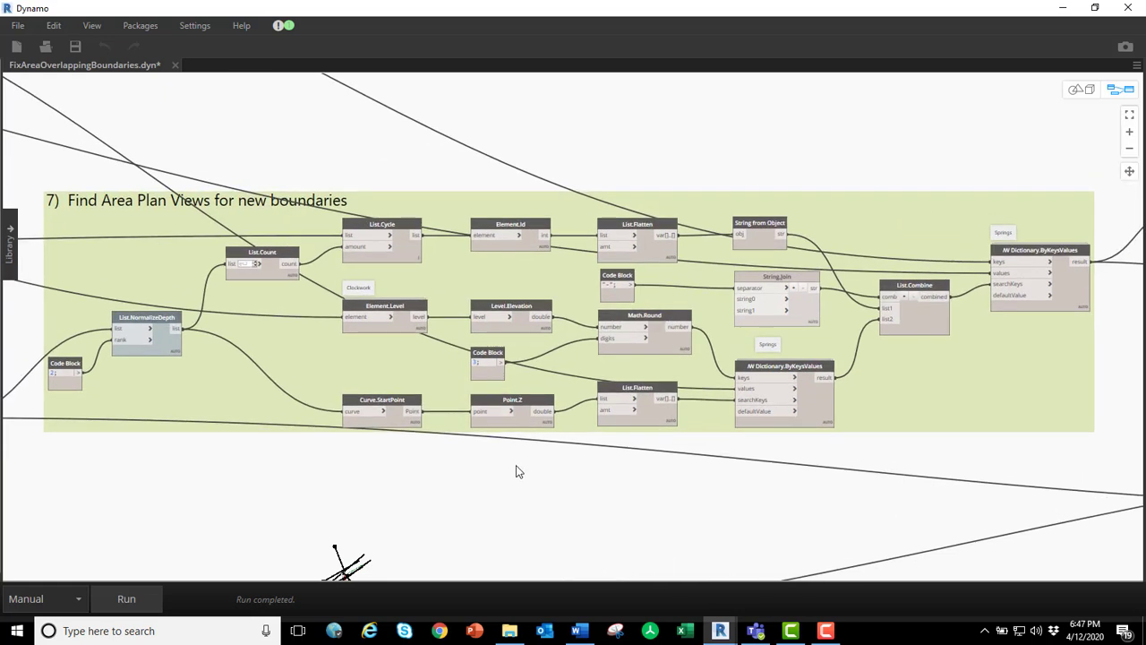
mouse_move(559, 437)
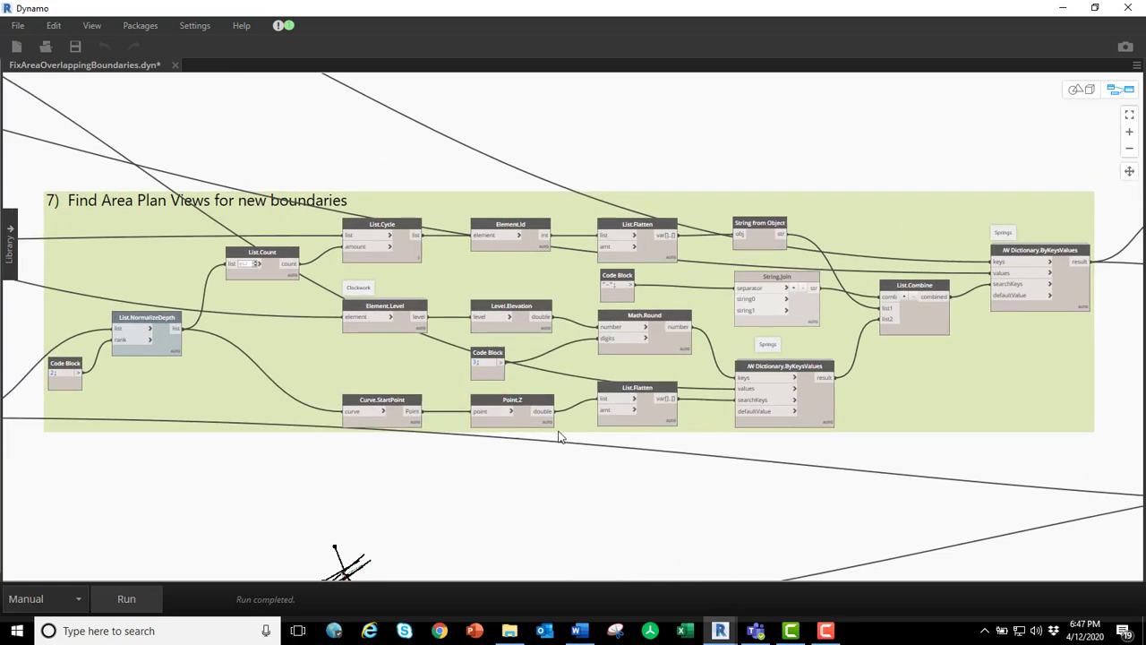
mouse_move(957, 392)
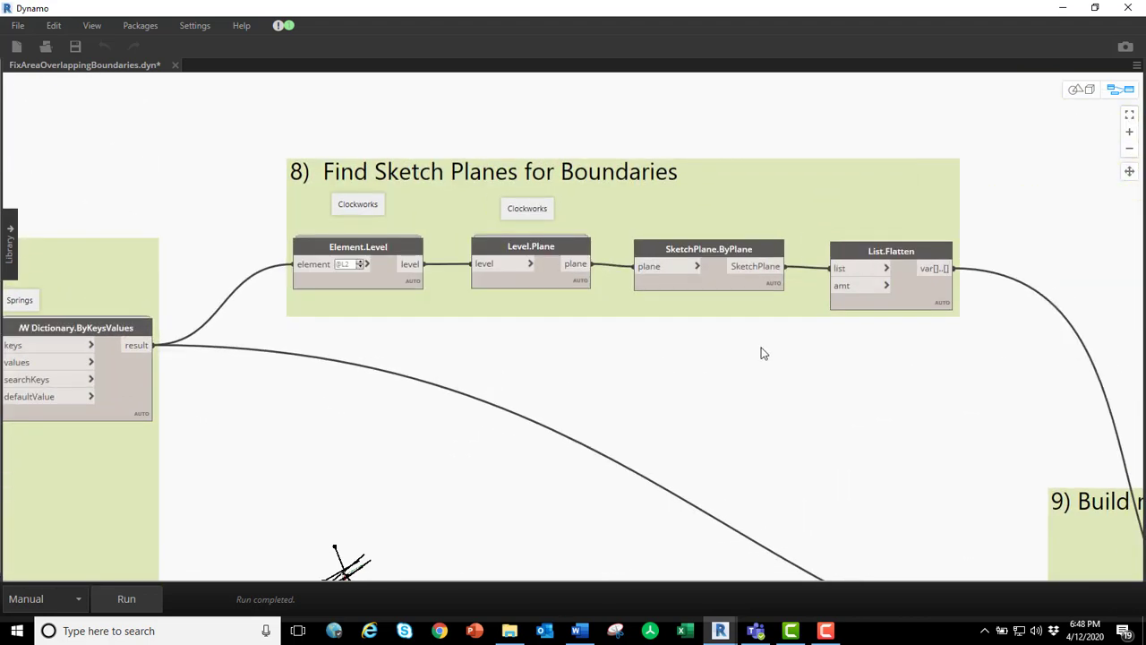
mouse_move(776, 347)
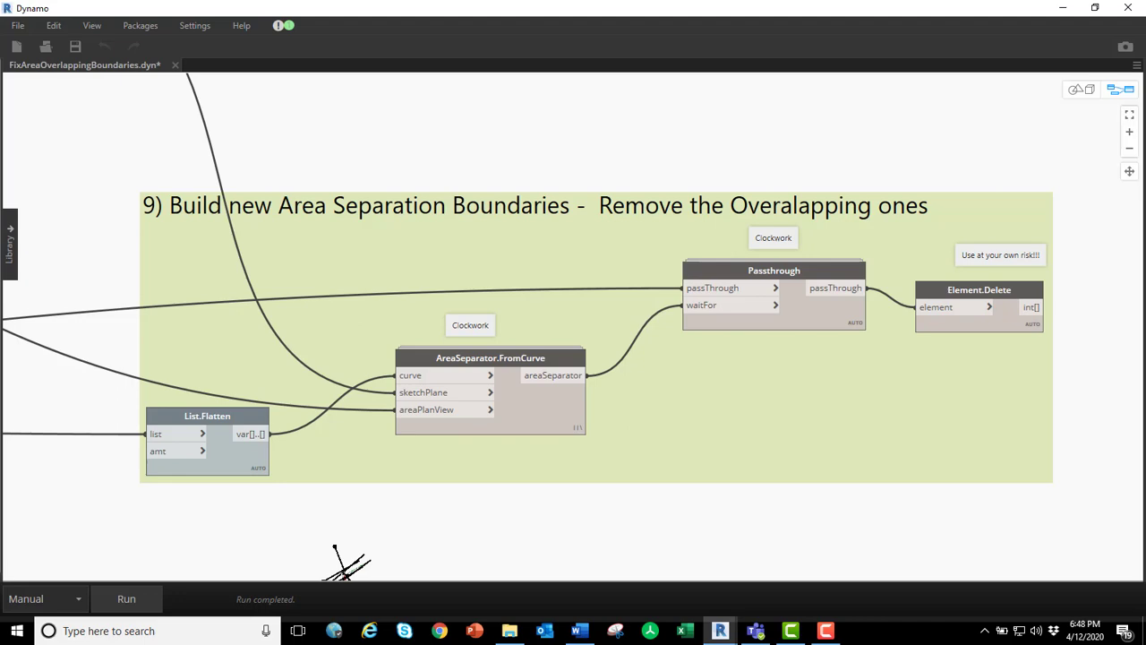
mouse_move(932, 224)
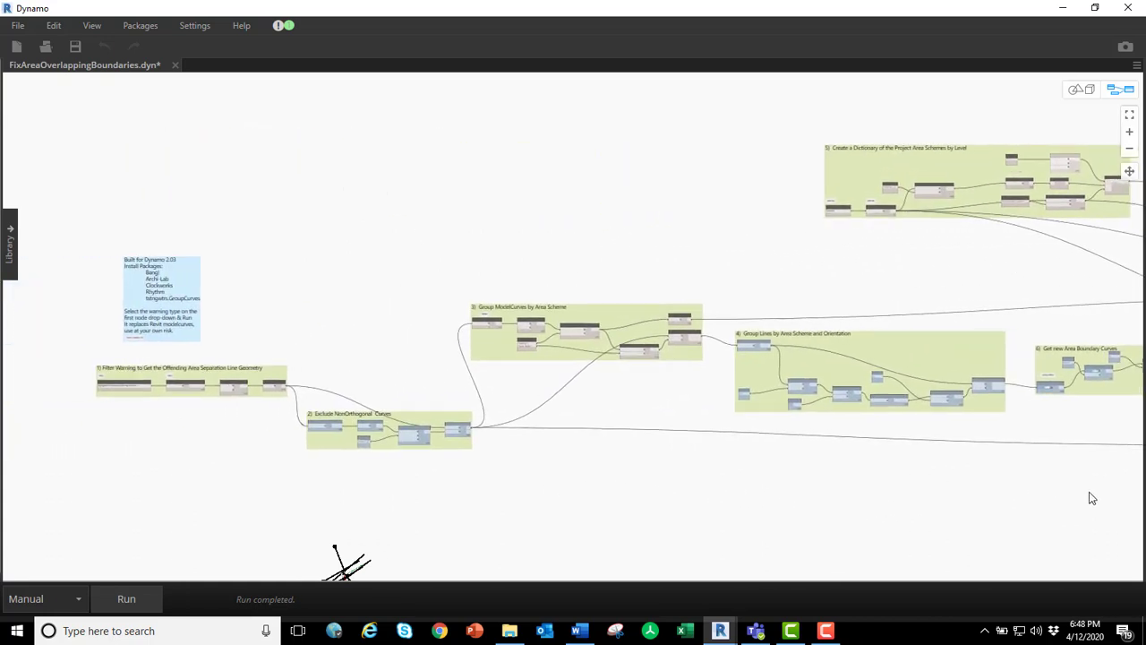
left_click_drag(1093, 498, 766, 488)
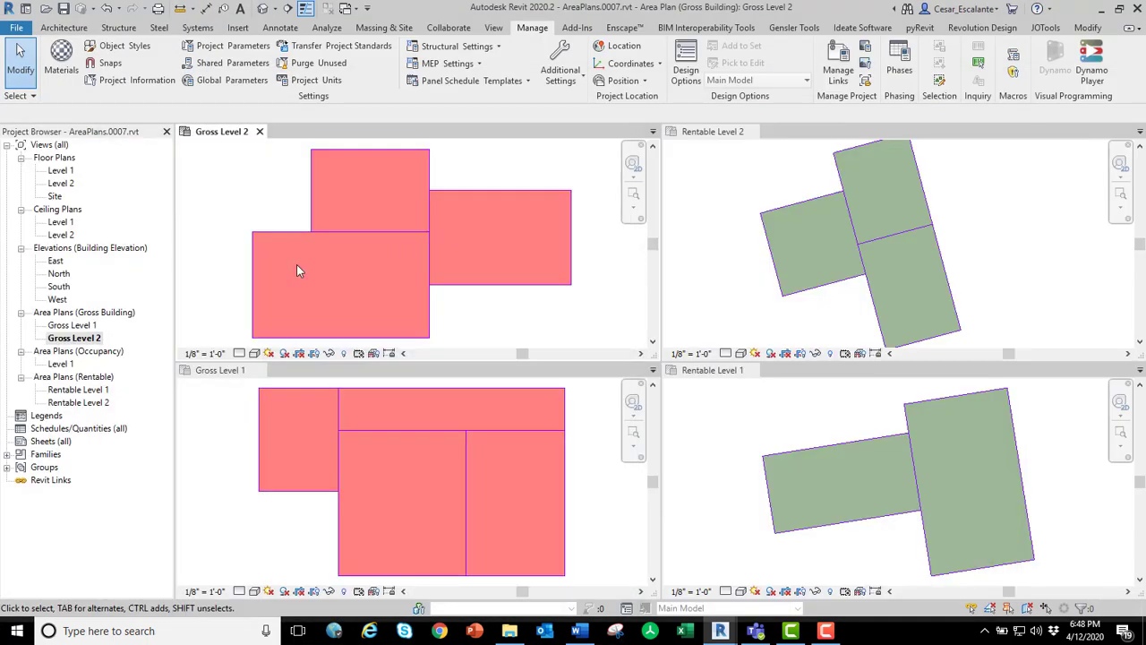
Draw new area boundary lines on the Occupancy Level 1 area plan with the Area Boundary tool
double_click(61, 362)
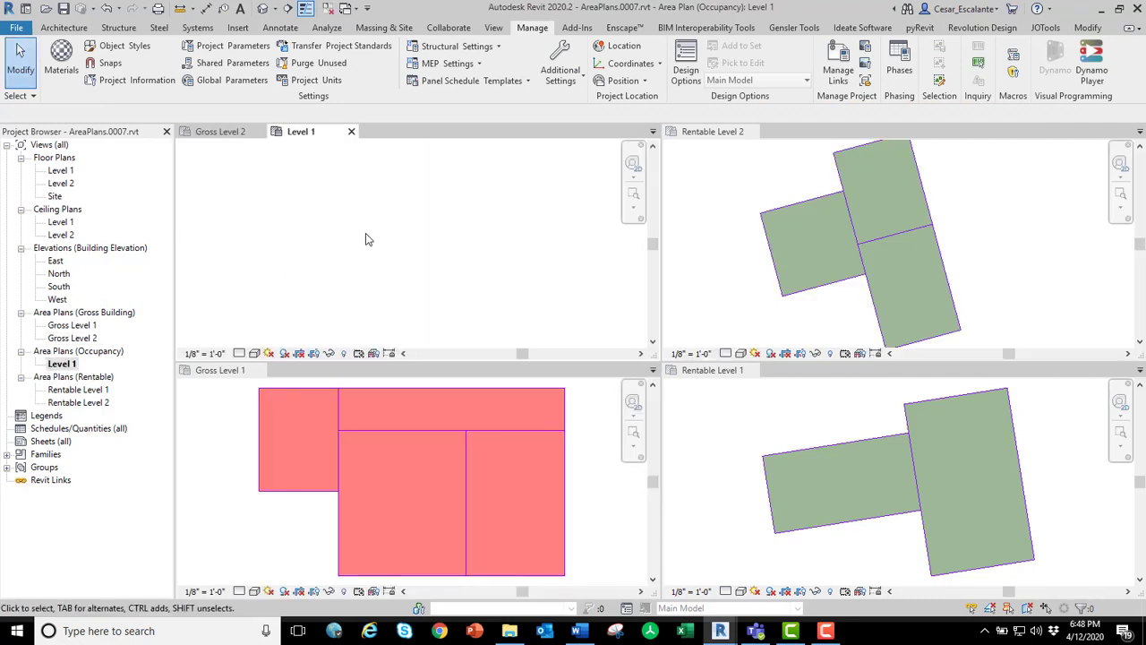
left_click(63, 27)
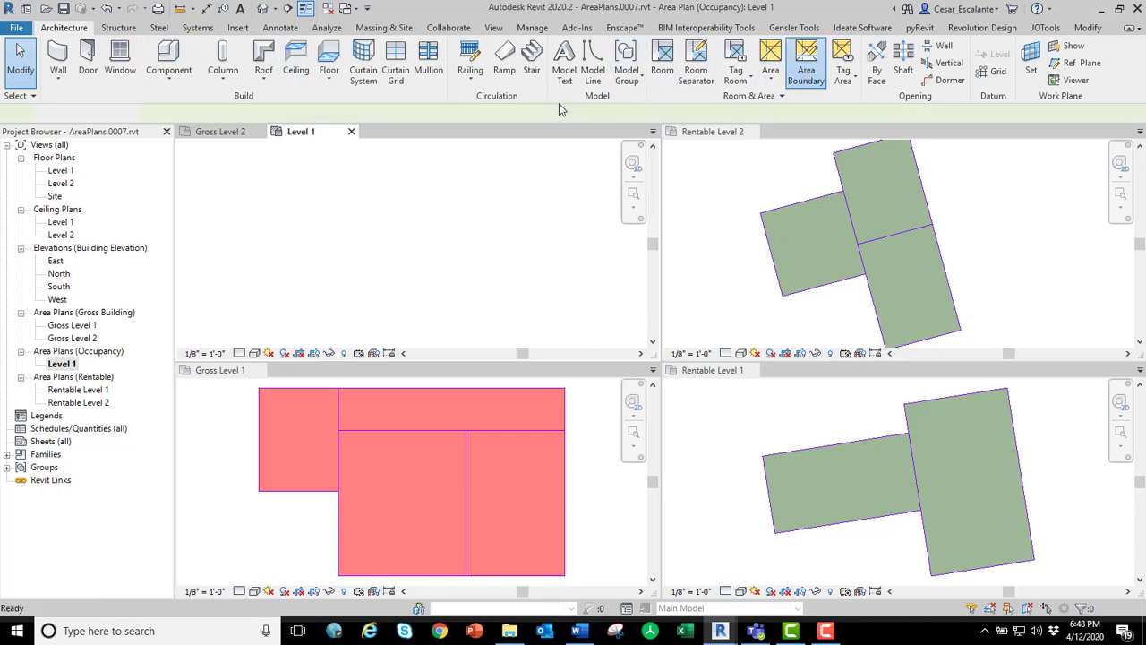
left_click(806, 61)
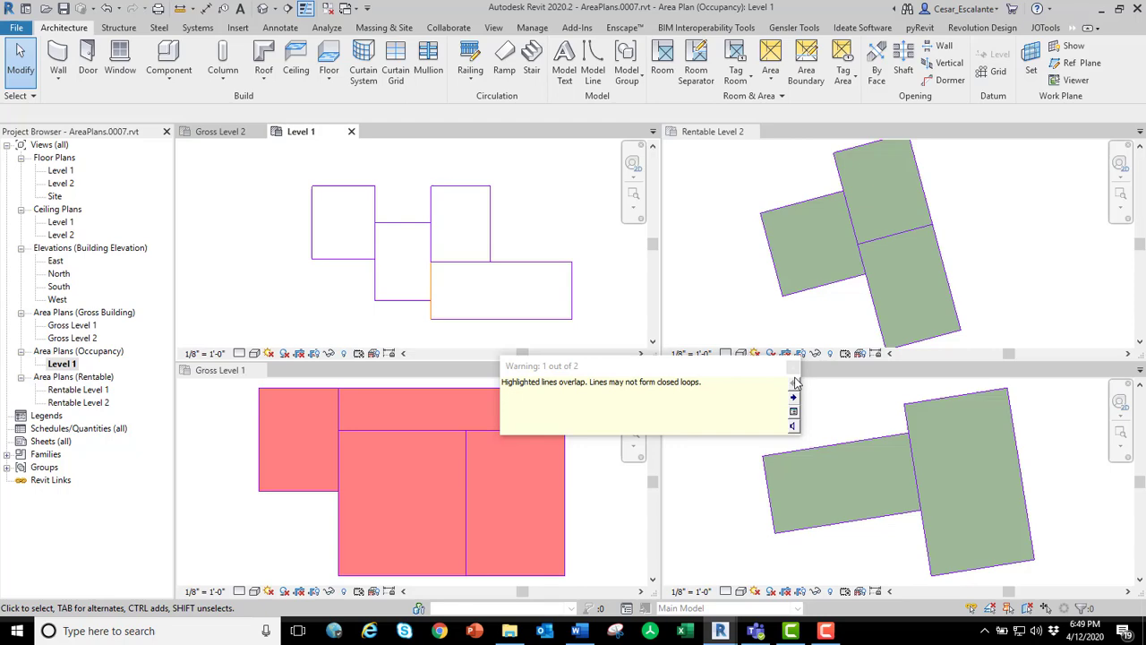
left_click(794, 367)
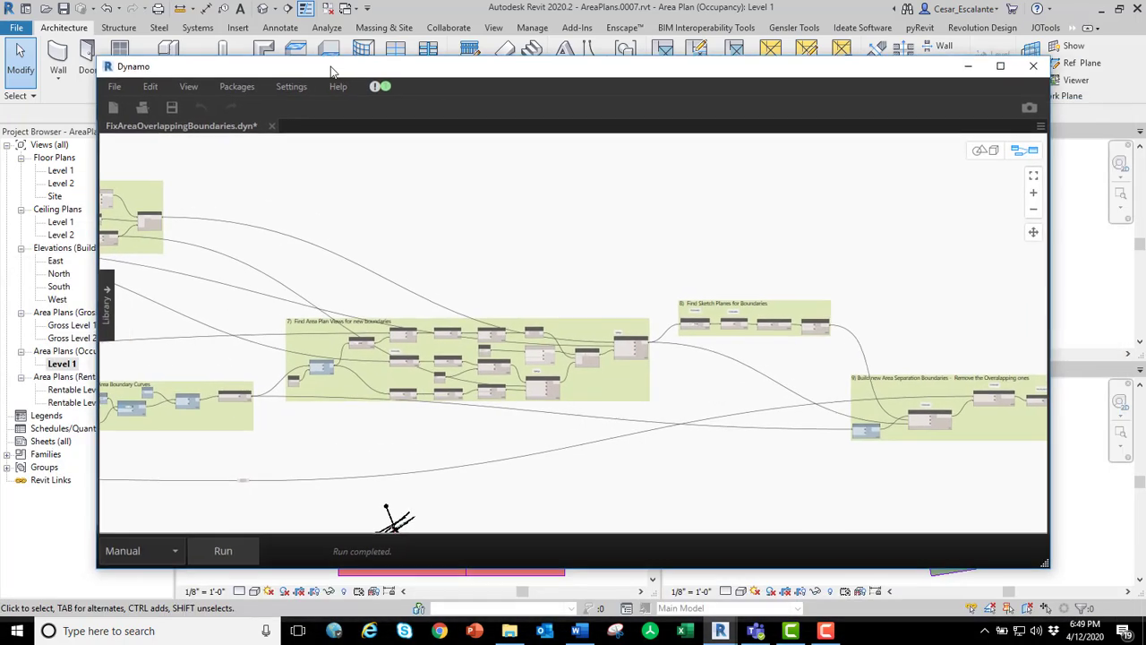
Close the graph discarding changes and reopen FixAreaOverlappingBoundaries from Recent
left_click(272, 125)
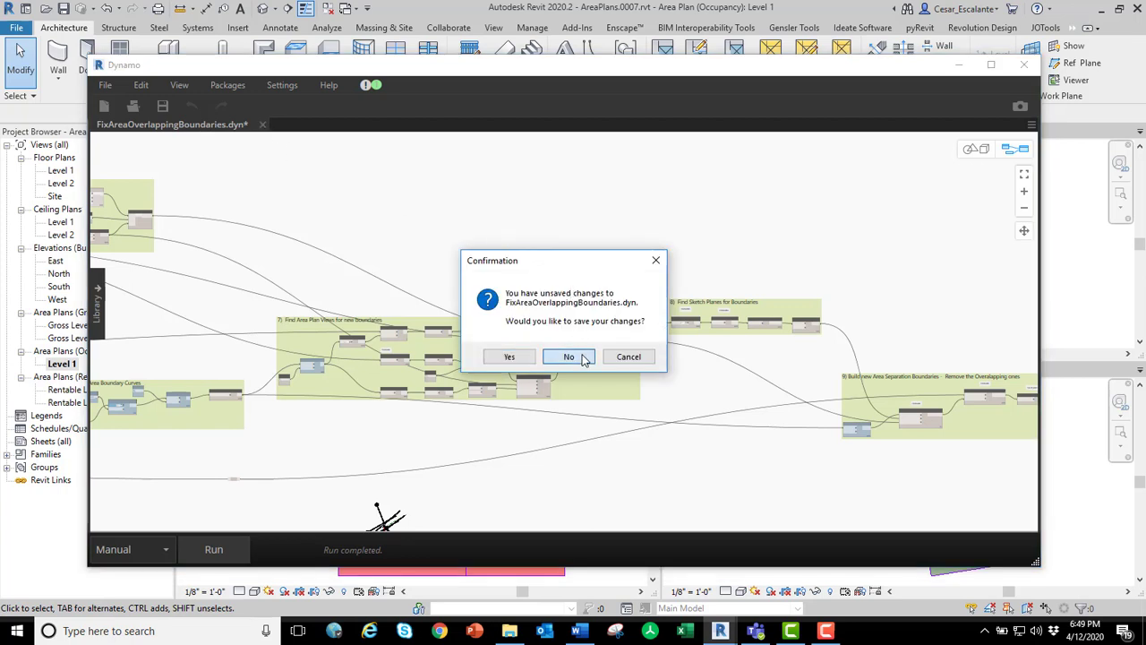
left_click(570, 357)
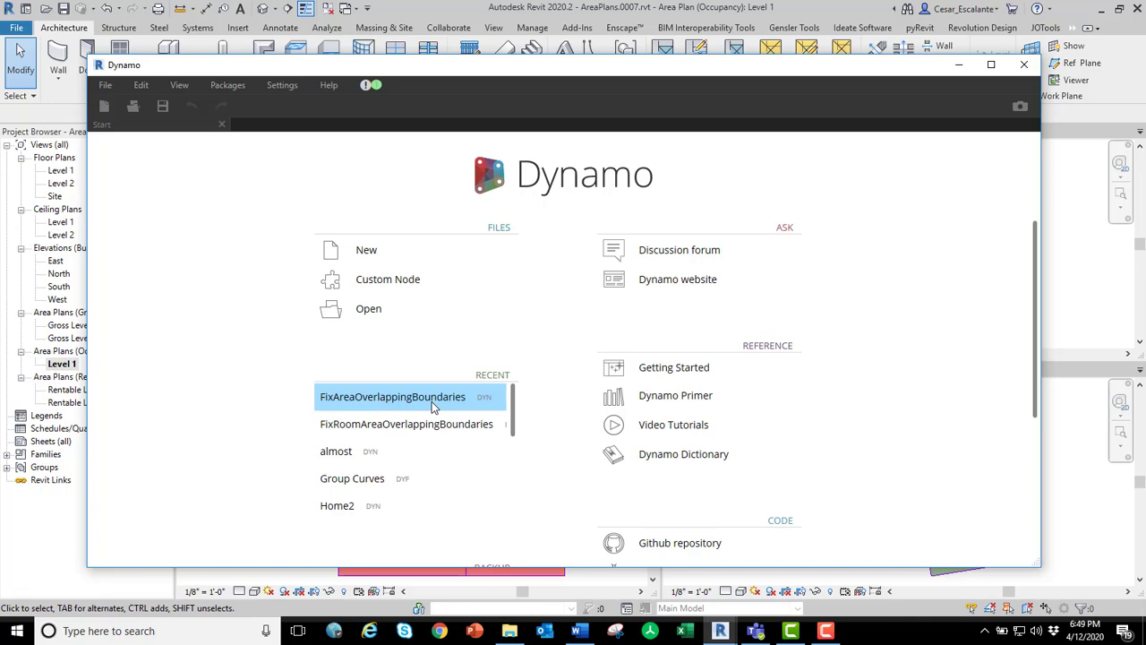
double_click(392, 396)
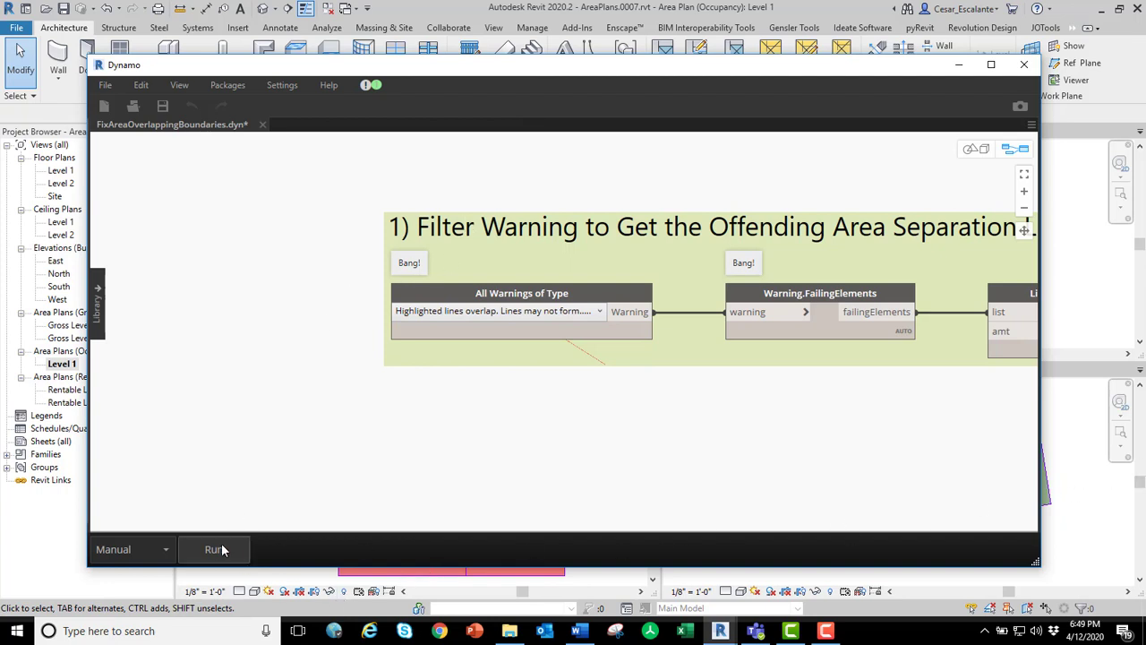
Run the boundary-fixing graph, then return to Revit's Occupancy Level 1 area plan
left_click(215, 548)
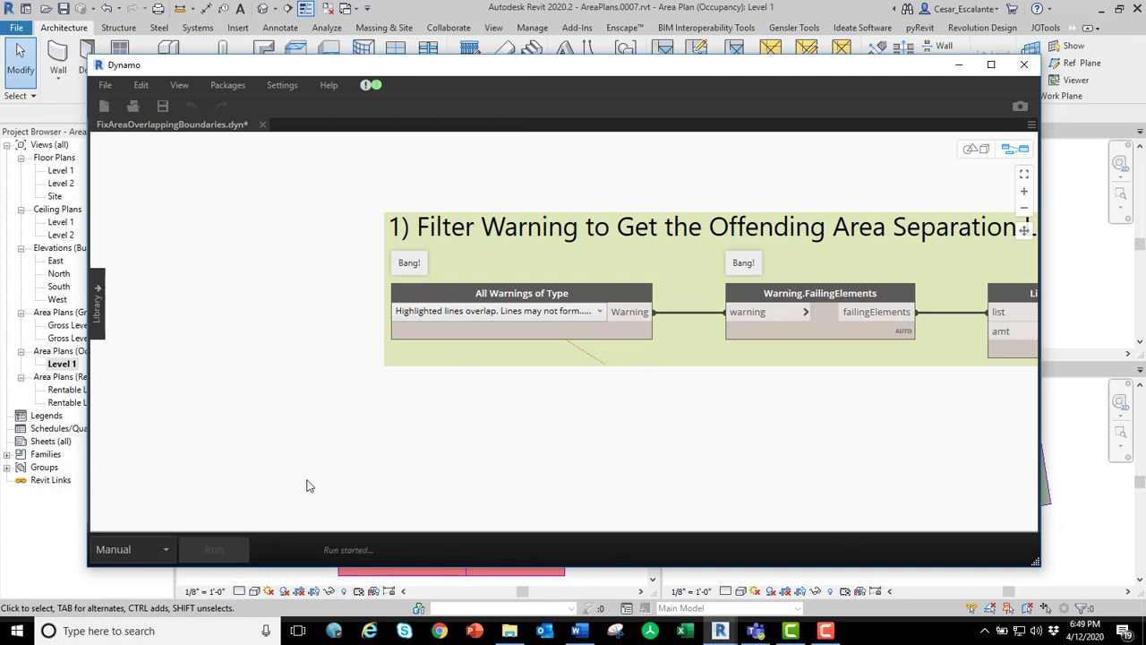
left_click(213, 548)
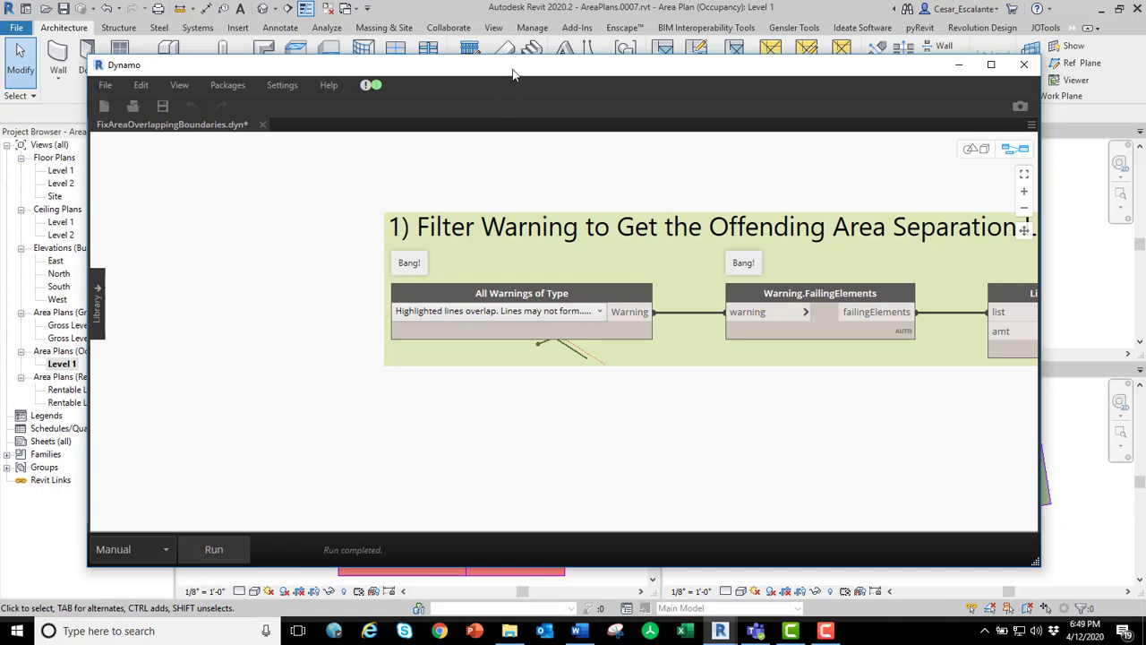
left_click(1024, 65)
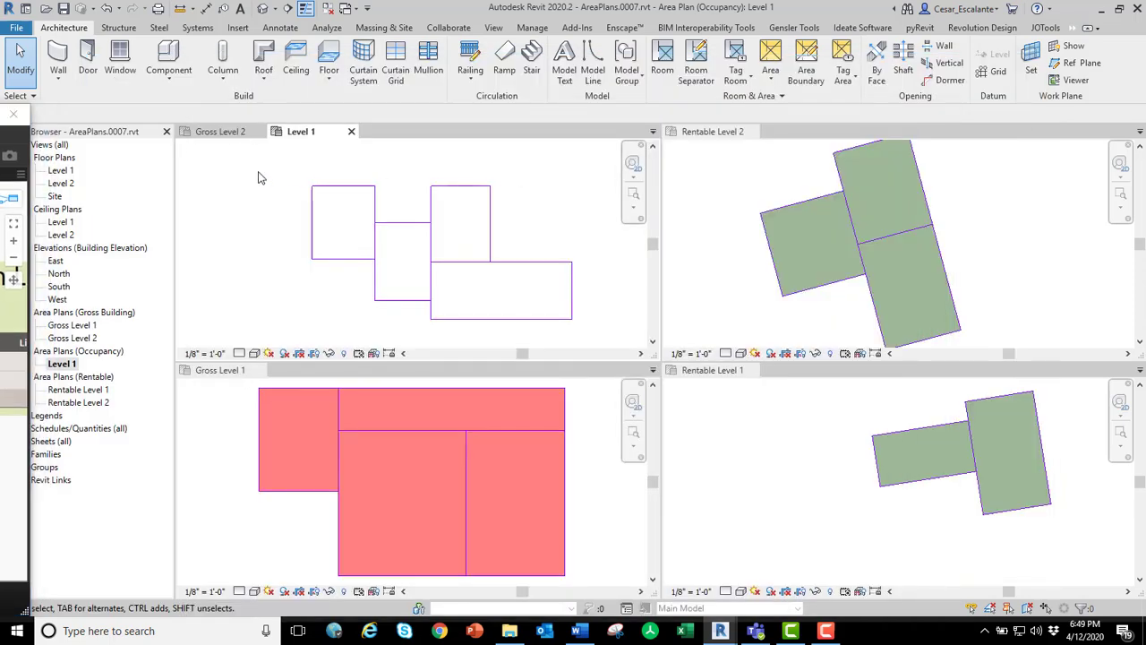